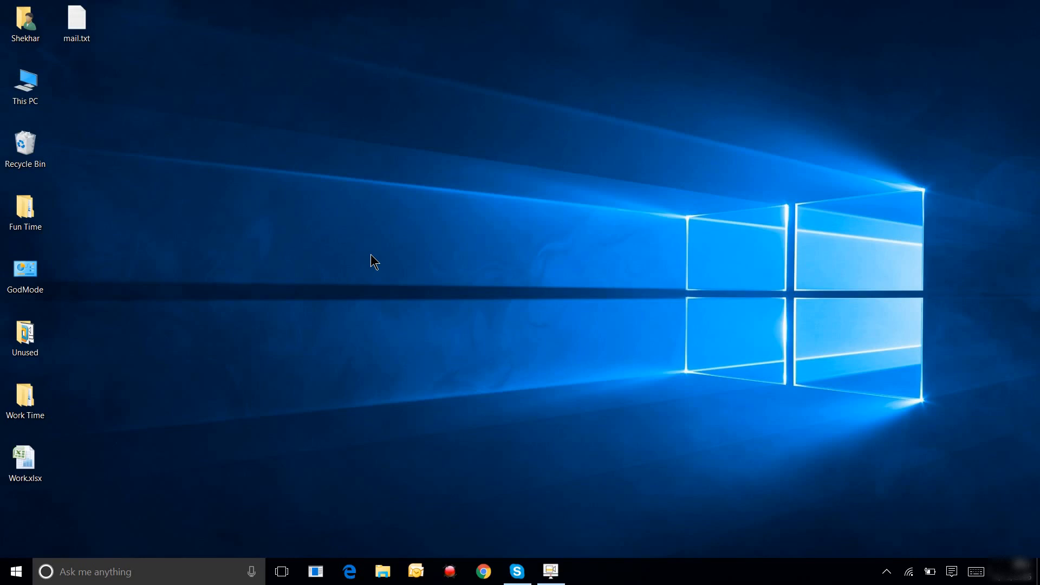
mouse_move(329, 181)
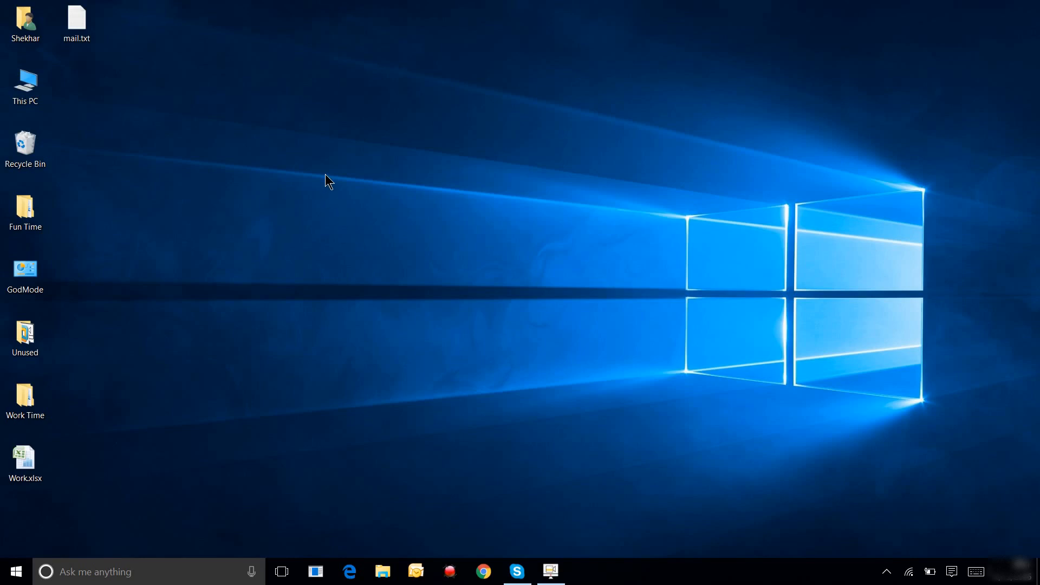
Step: Bring up the This PC context menu to reach the System properties page
right_click(25, 84)
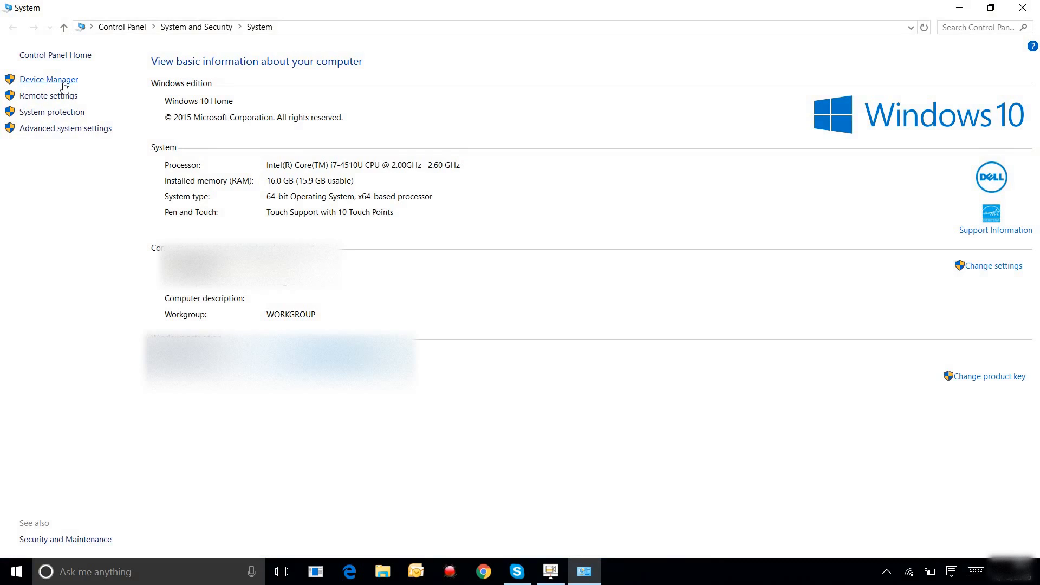
Step: Start the Add legacy hardware wizard from Device Manager, choosing manual selection from a list
left_click(48, 79)
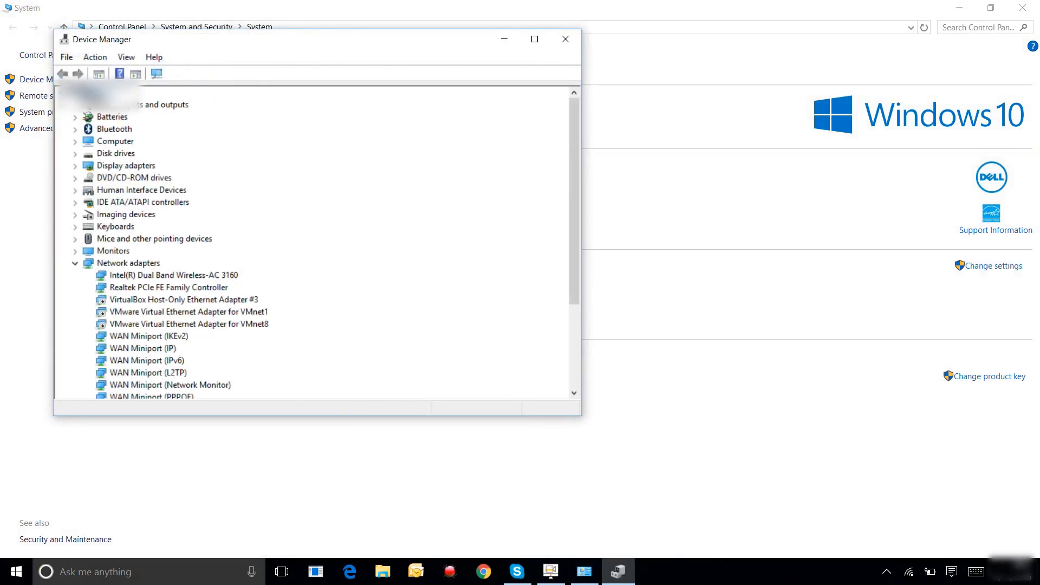
left_click(95, 57)
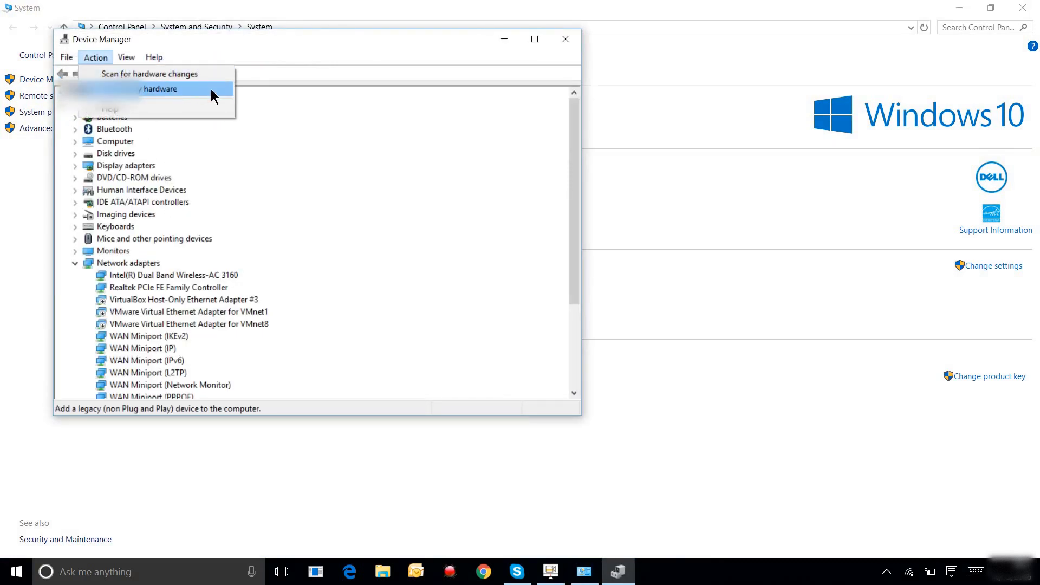
left_click(159, 88)
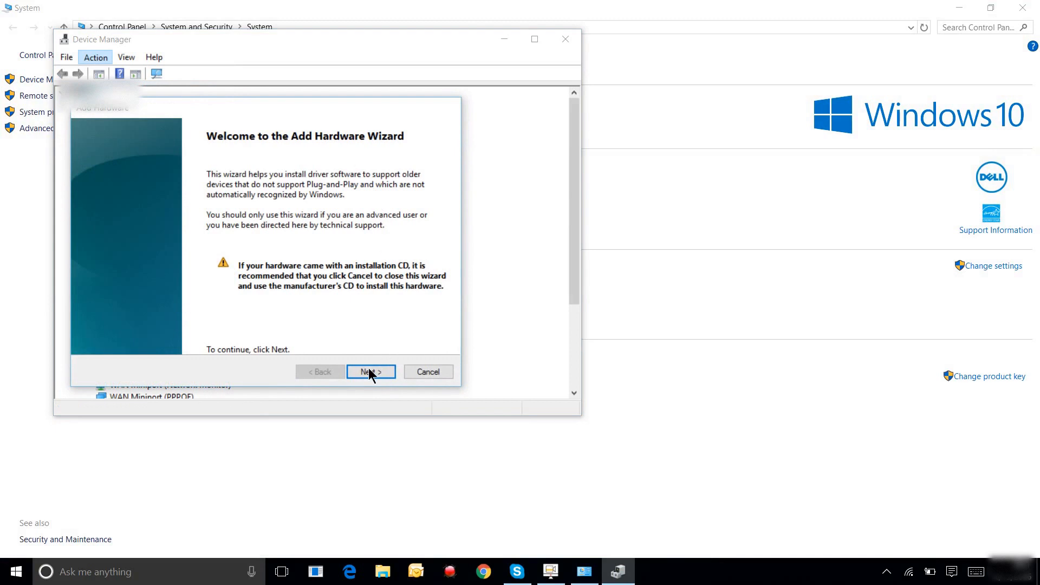
left_click(370, 371)
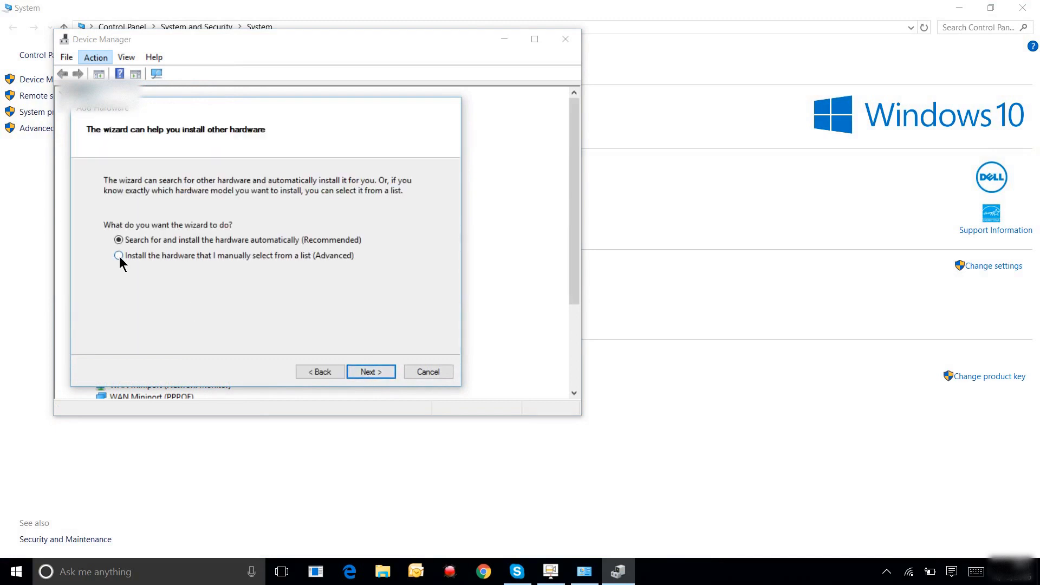
left_click(118, 255)
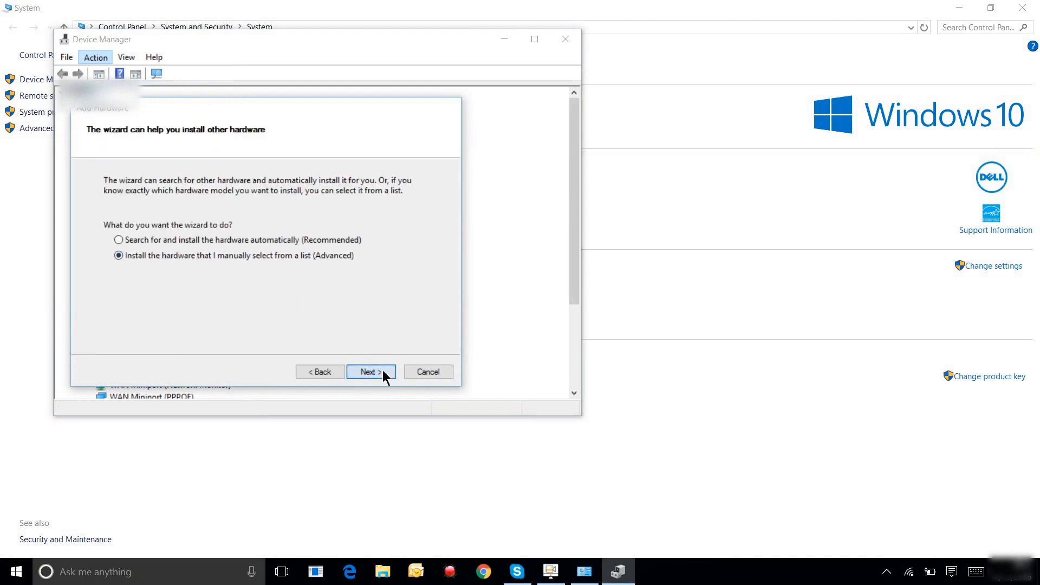
left_click(371, 371)
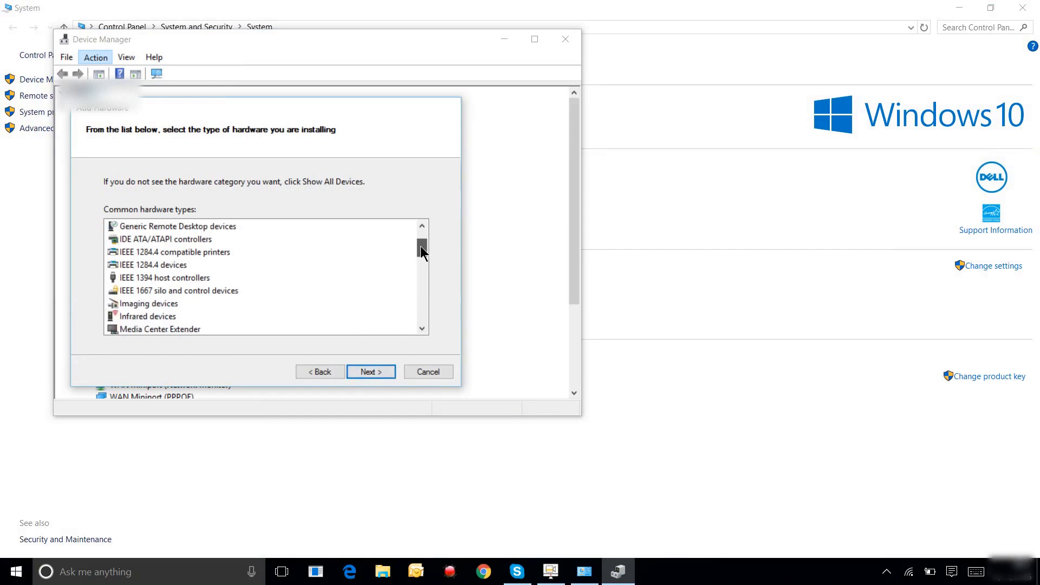
Step: Install the Microsoft KM-TEST Loopback Adapter under Network adapters and finish the wizard
scroll("down", 3)
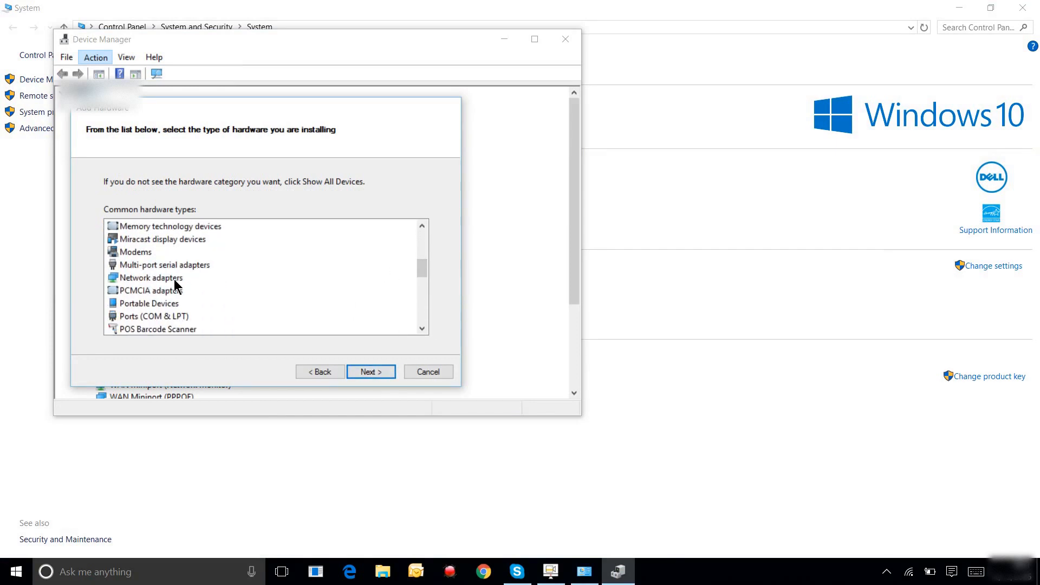
left_click(369, 371)
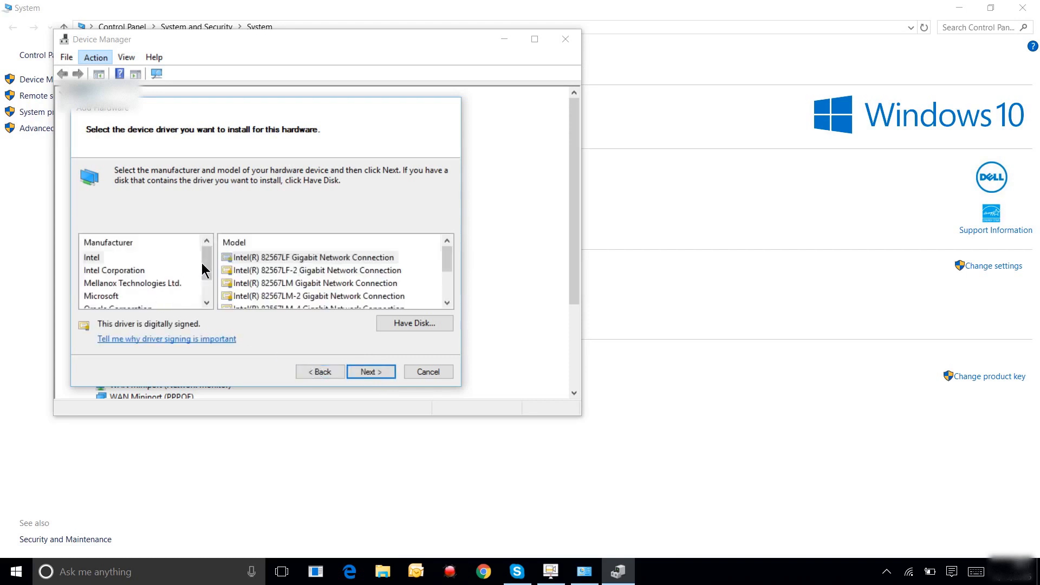
scroll("down", 3)
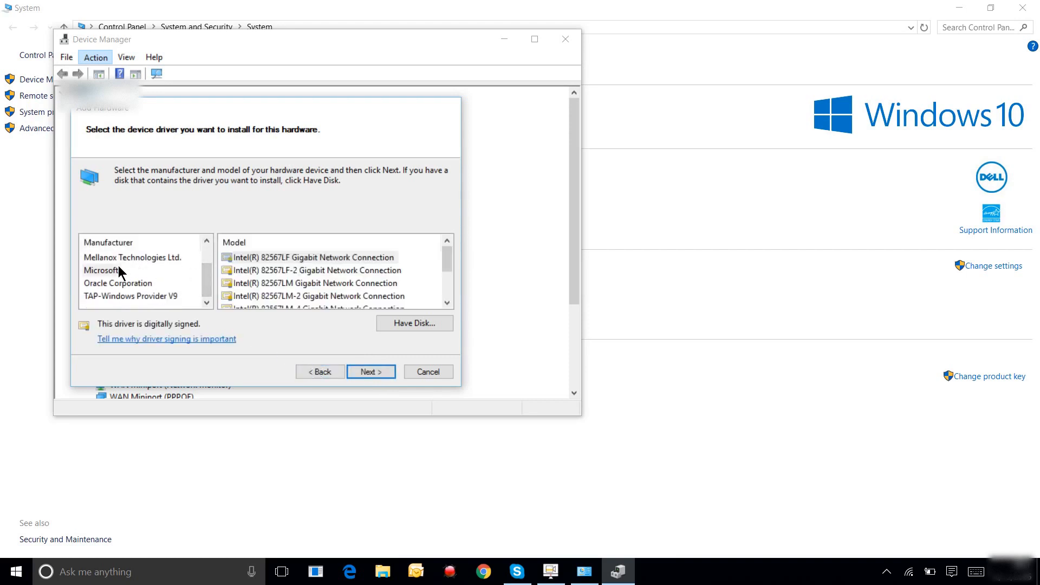
left_click(102, 269)
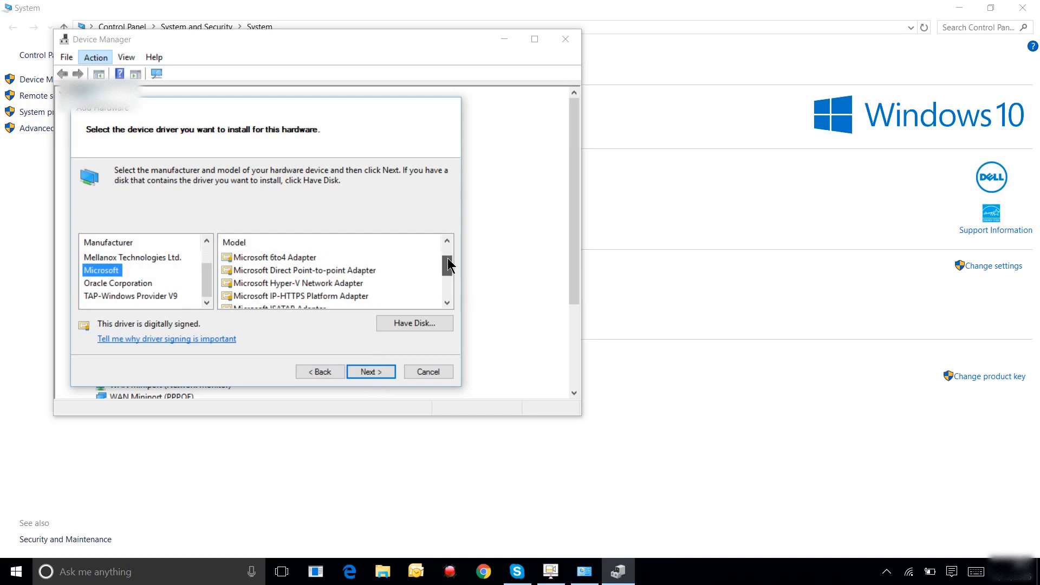
scroll("down", 3)
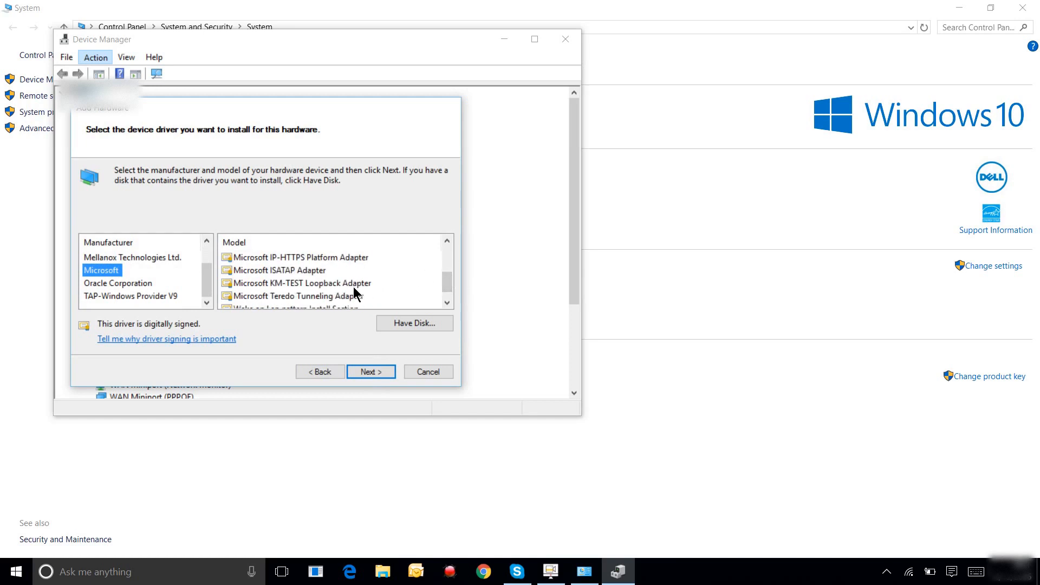
left_click(370, 371)
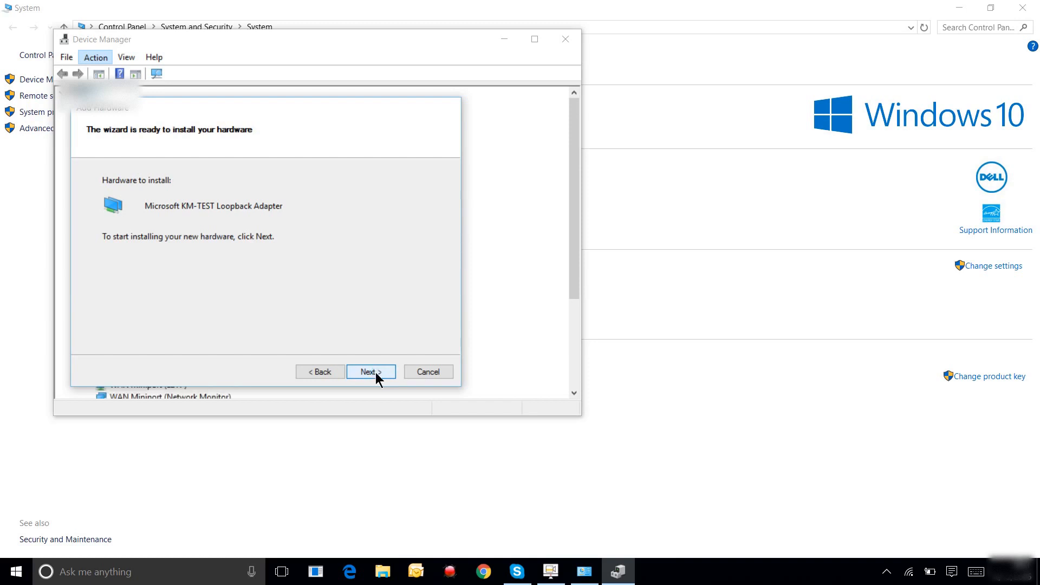
left_click(371, 372)
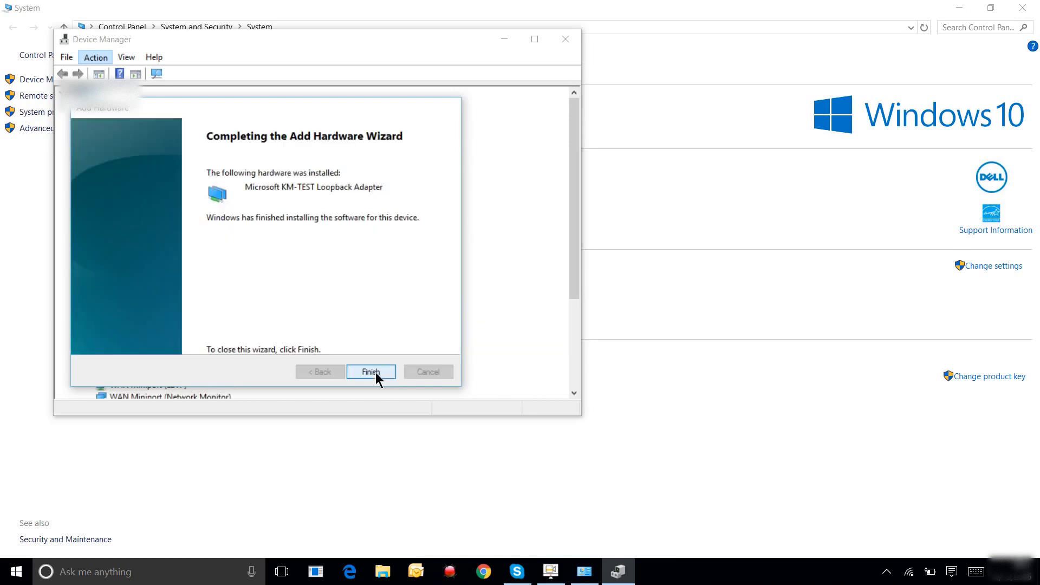
left_click(371, 372)
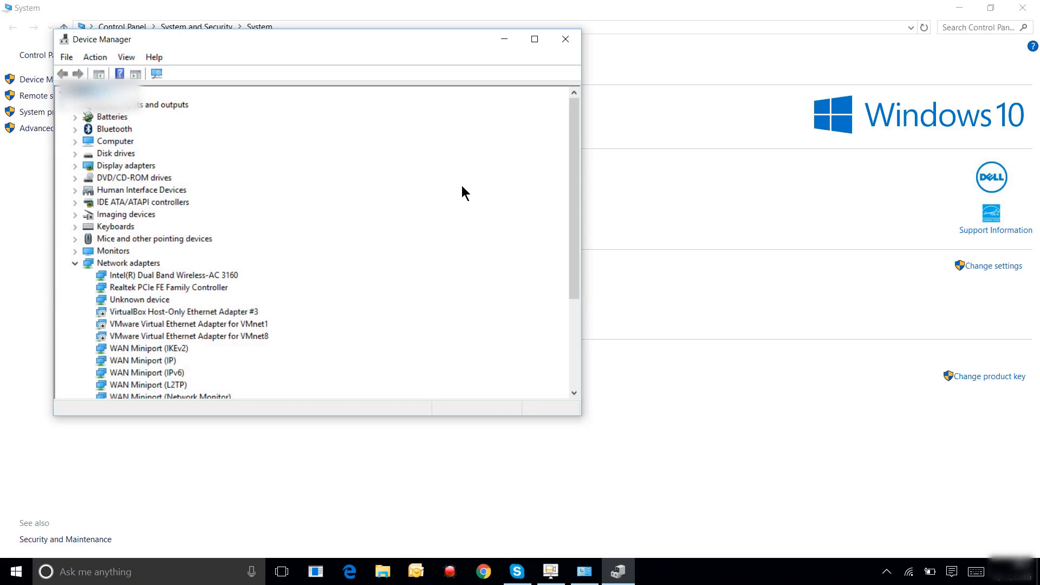
Step: Leave Device Manager and System and go to the Network Connections list
left_click(565, 39)
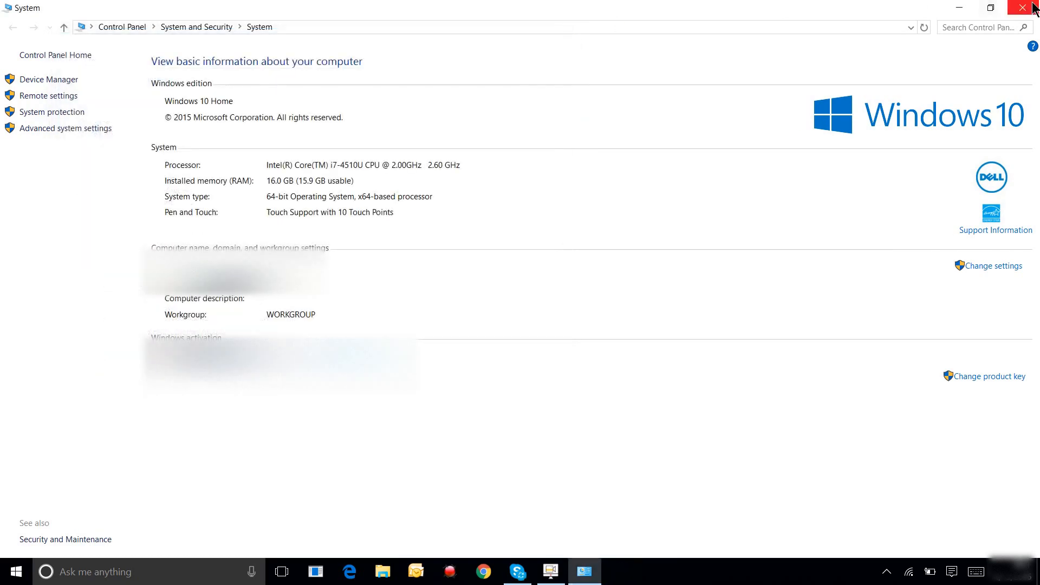
left_click(1032, 7)
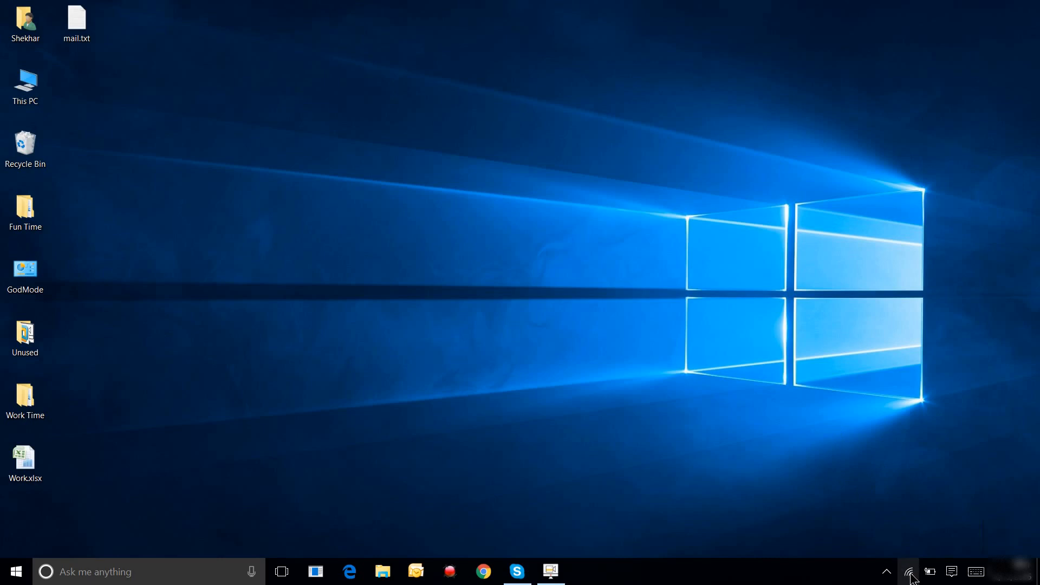
mouse_move(733, 443)
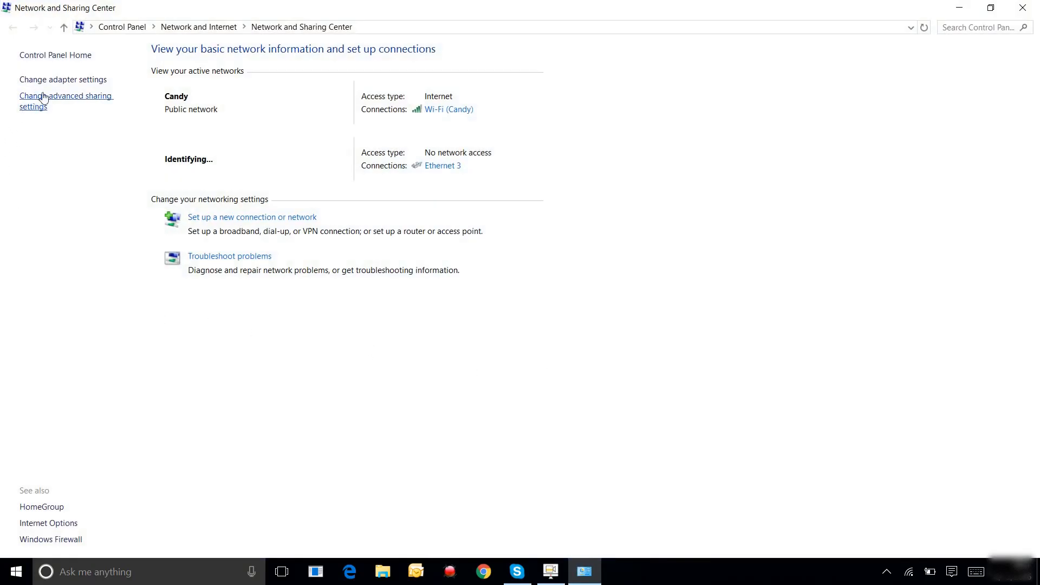
left_click(63, 79)
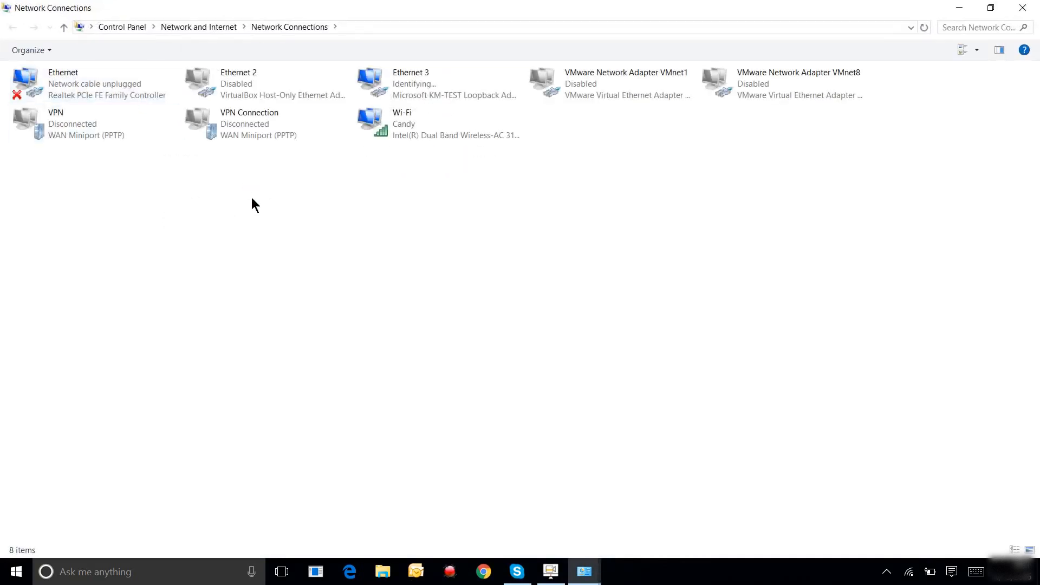
mouse_move(534, 199)
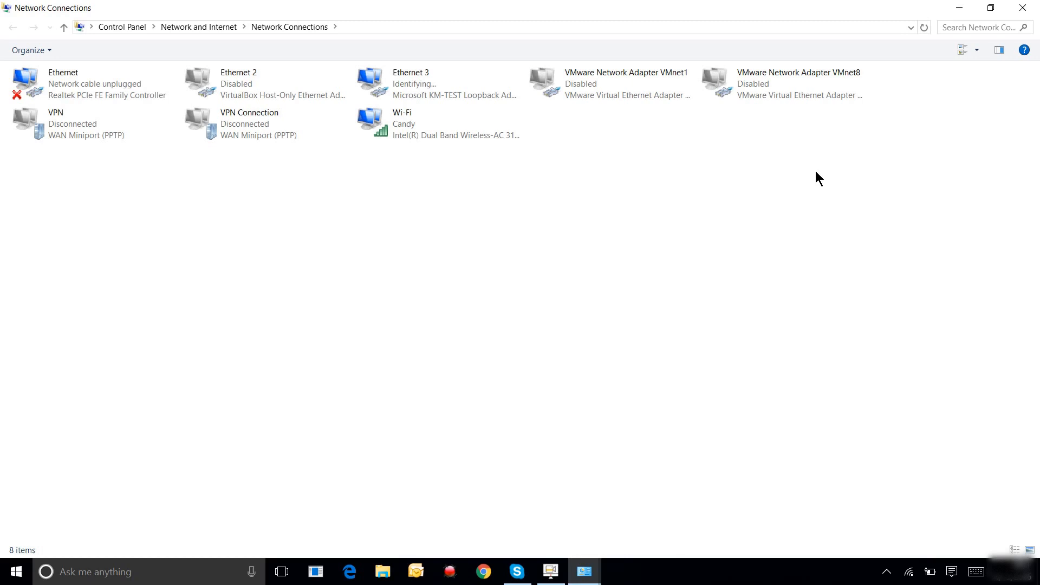
Step: Rename the loopback adapter's Ethernet 3 connection to Loopback
left_click(412, 83)
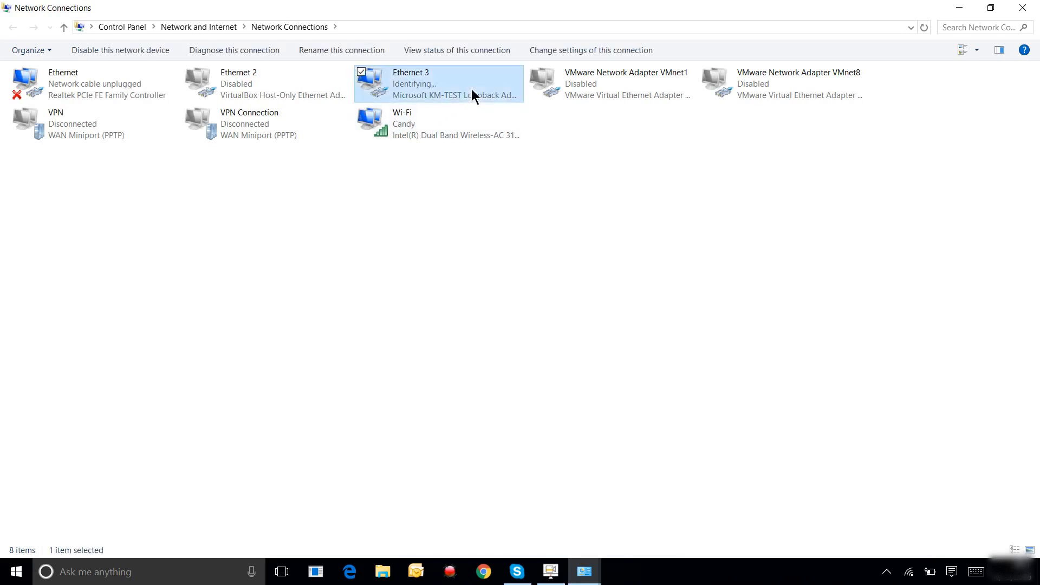
mouse_move(483, 98)
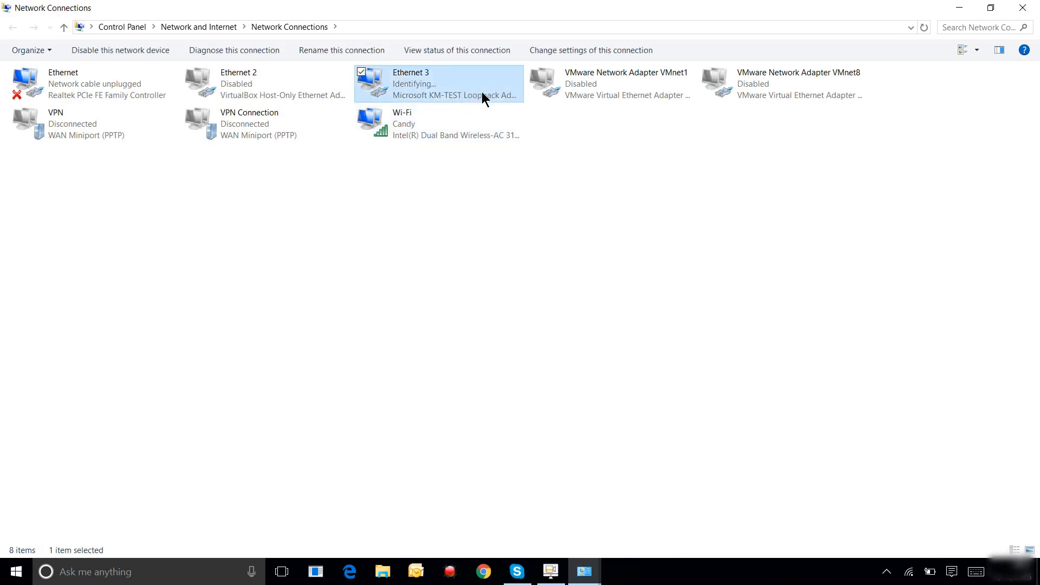
mouse_move(409, 78)
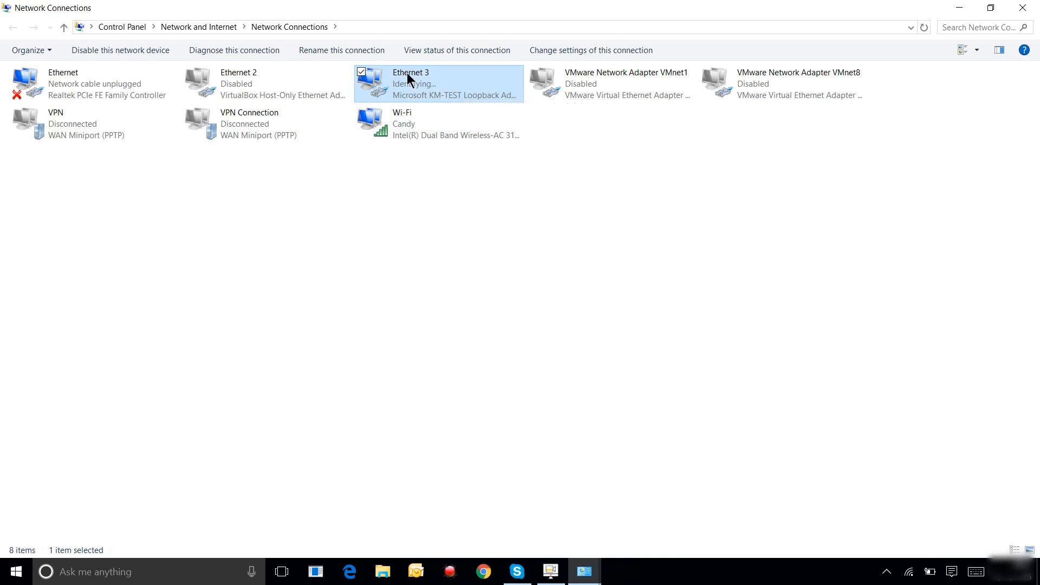
left_click(340, 50)
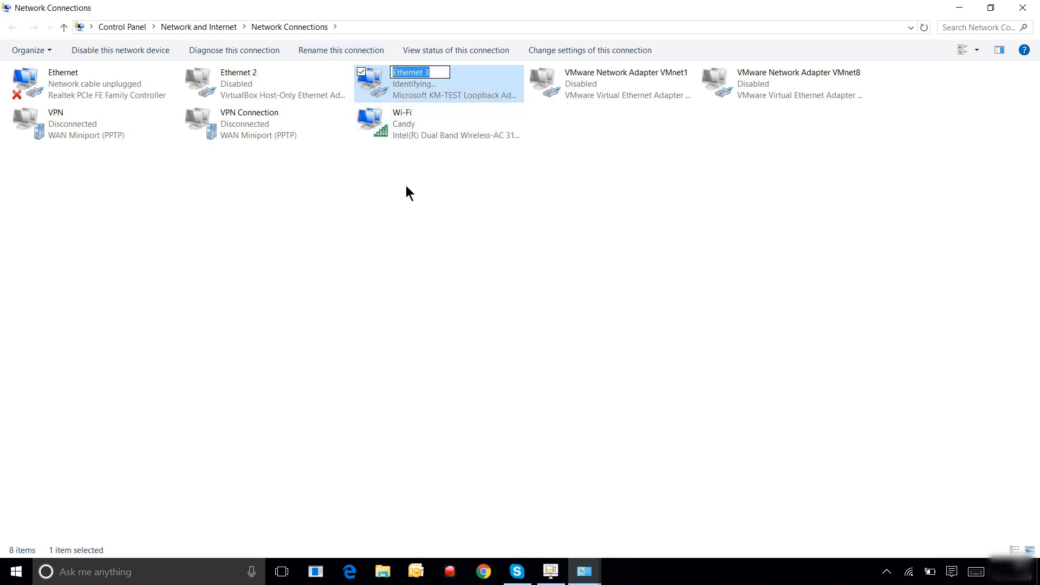
type("Loopback")
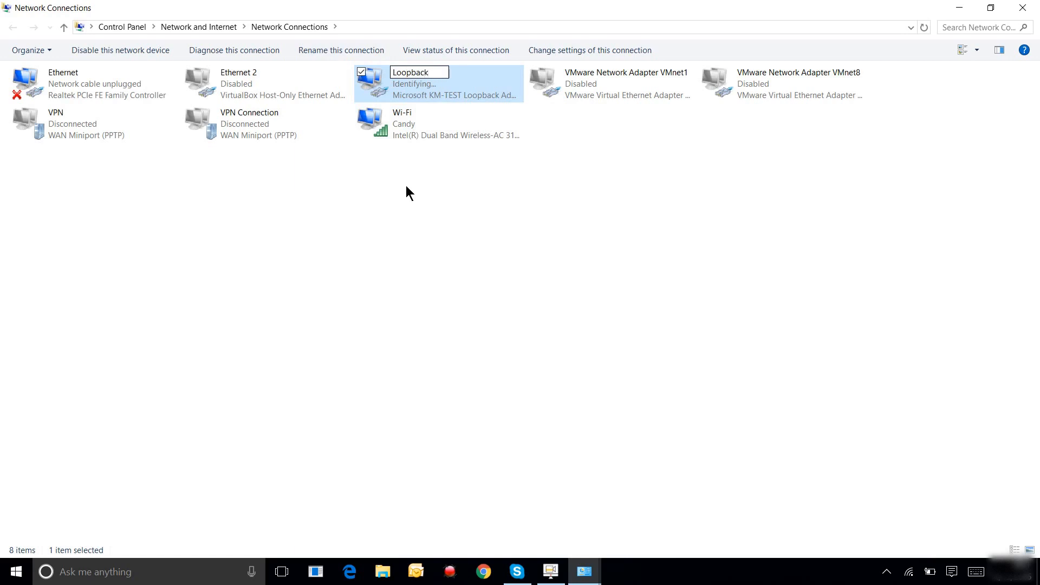
left_click(484, 209)
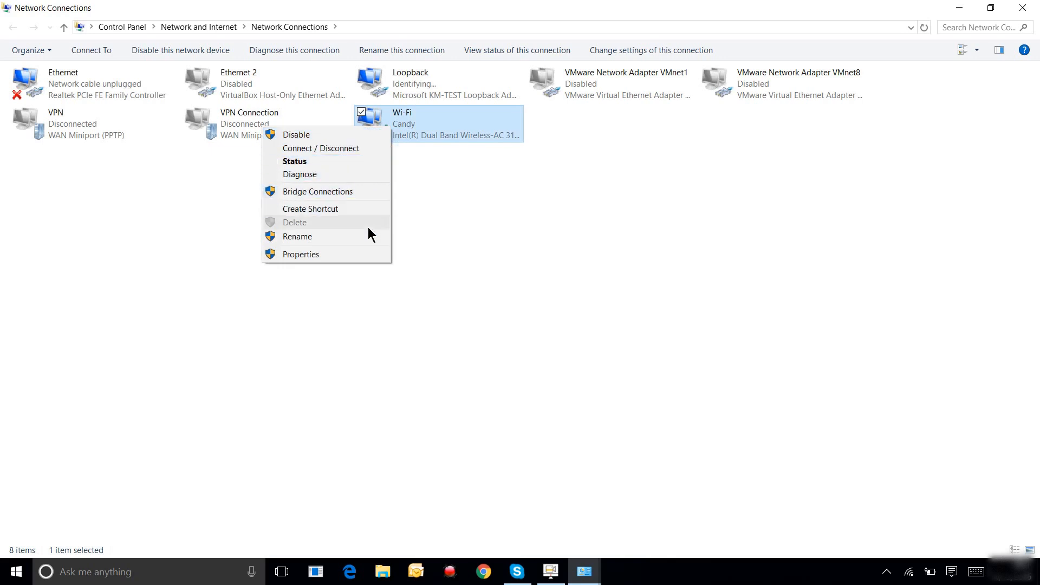
Step: In Wi-Fi Properties Sharing, allow other network users to connect through this internet connection
left_click(300, 253)
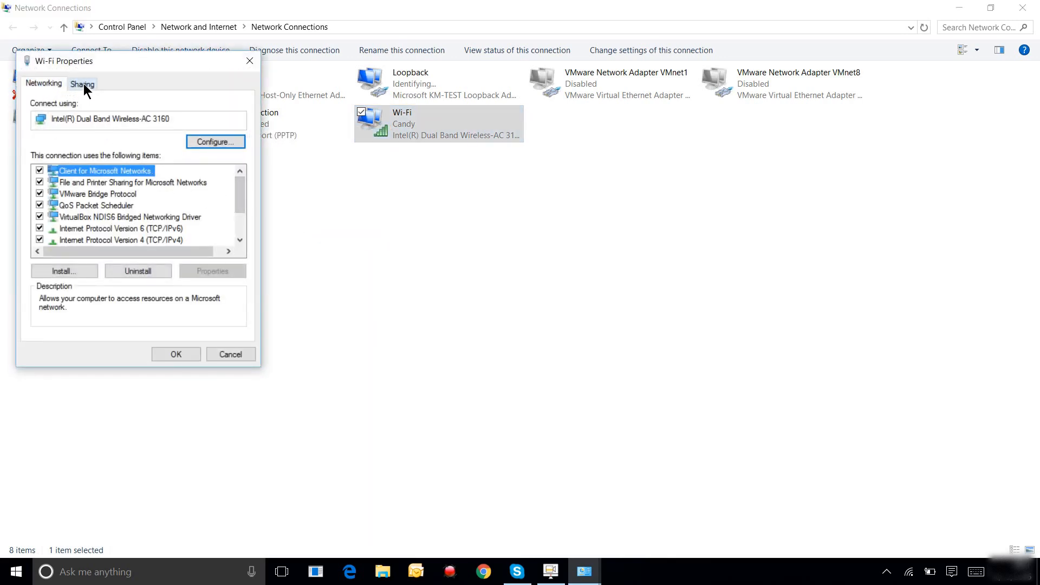
left_click(81, 84)
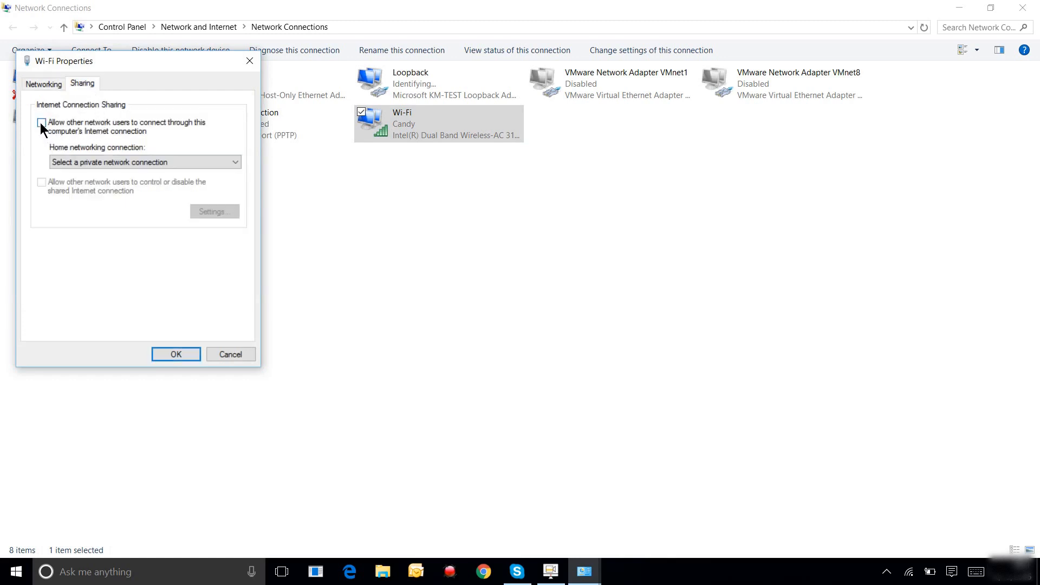
left_click(41, 123)
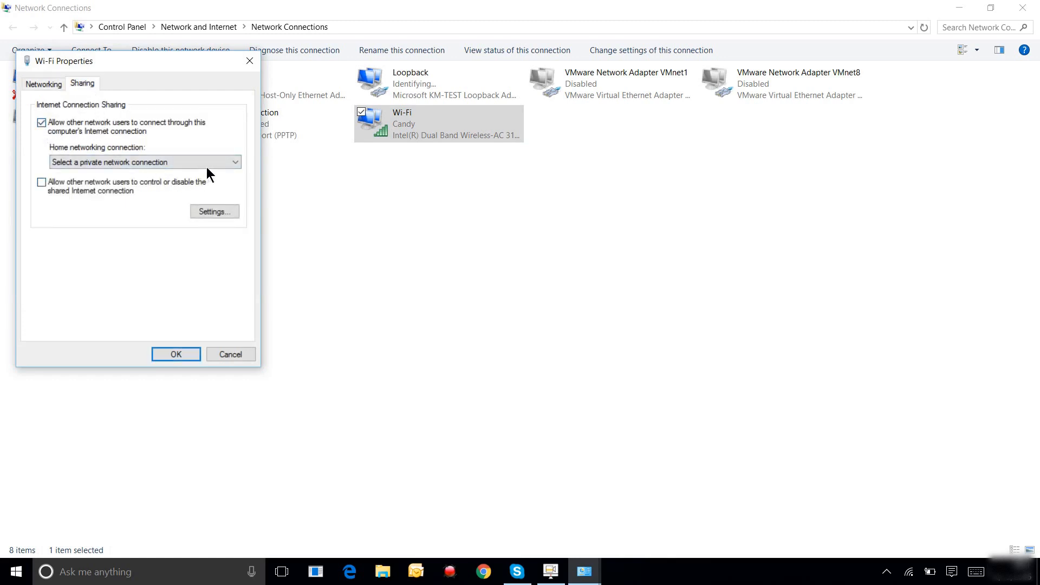
left_click(139, 161)
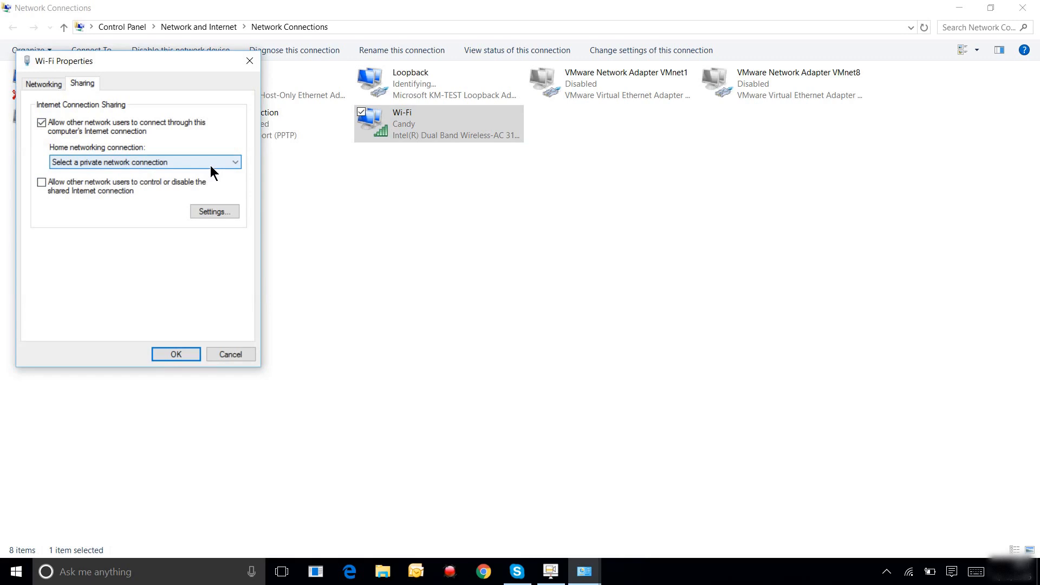
Step: Choose Loopback as the home networking connection and apply the sharing settings
left_click(144, 161)
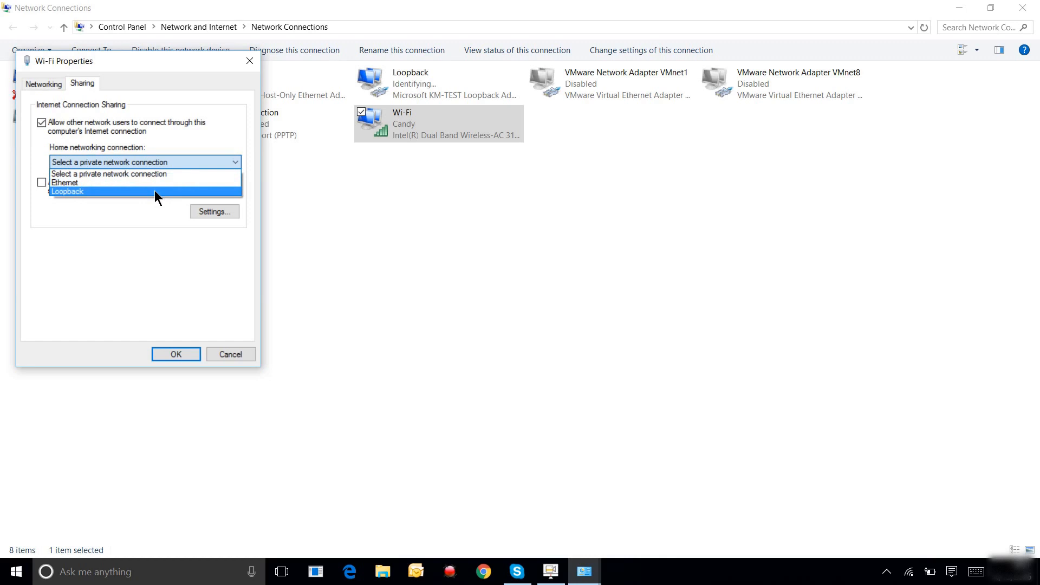
left_click(66, 191)
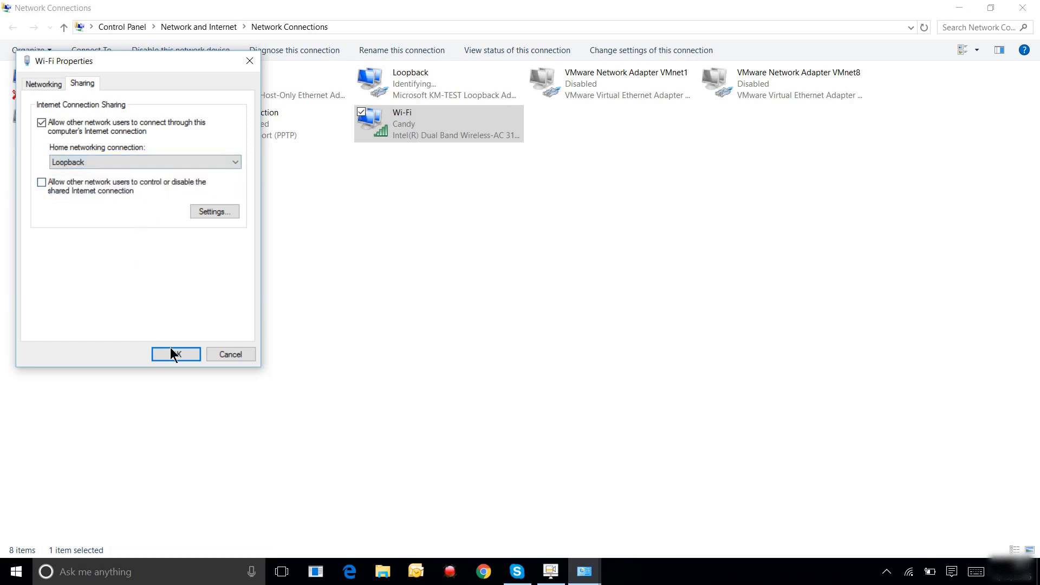
left_click(176, 353)
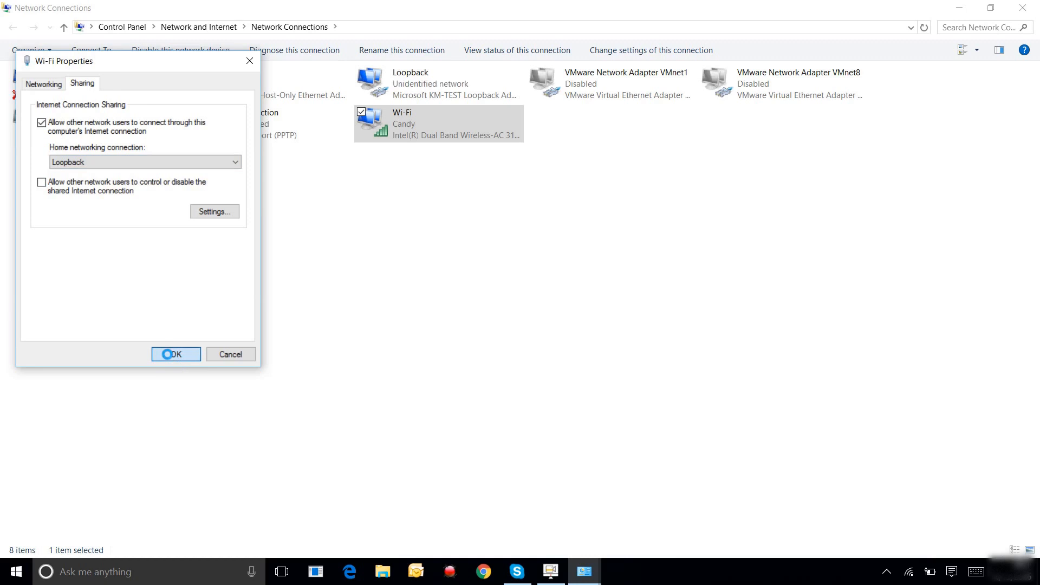
left_click(175, 354)
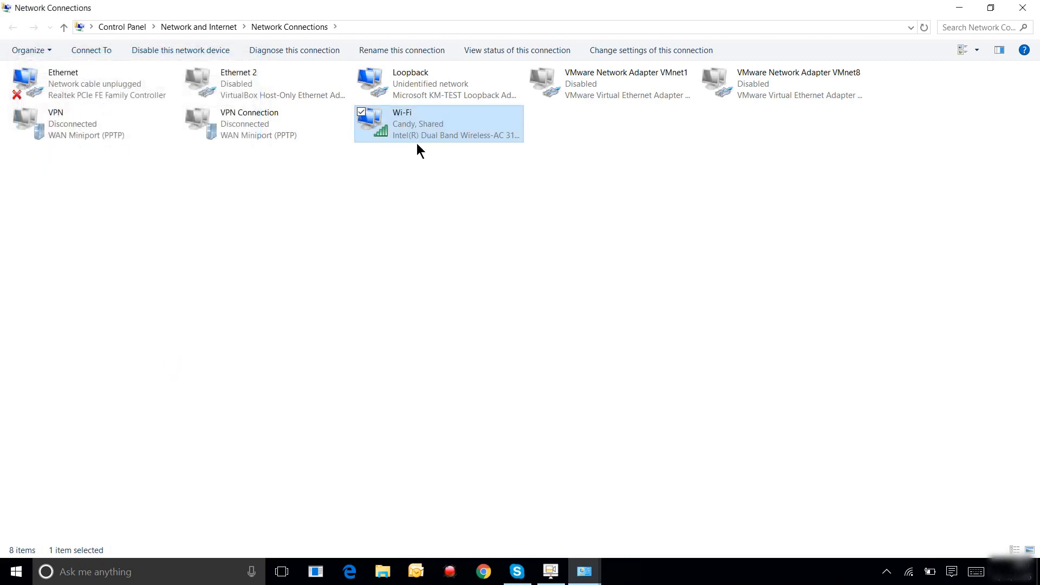
mouse_move(401, 135)
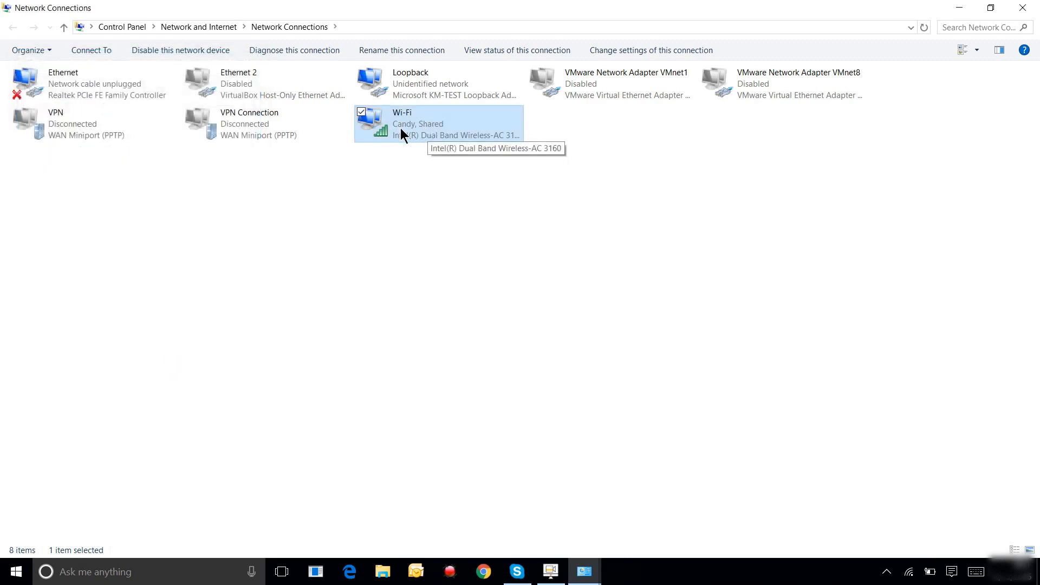
mouse_move(437, 129)
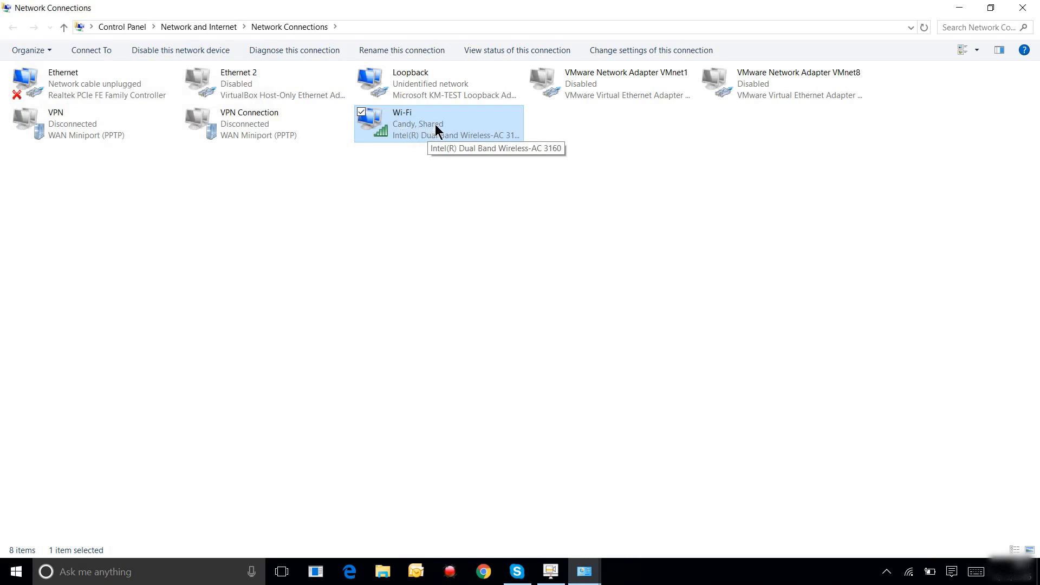
mouse_move(430, 133)
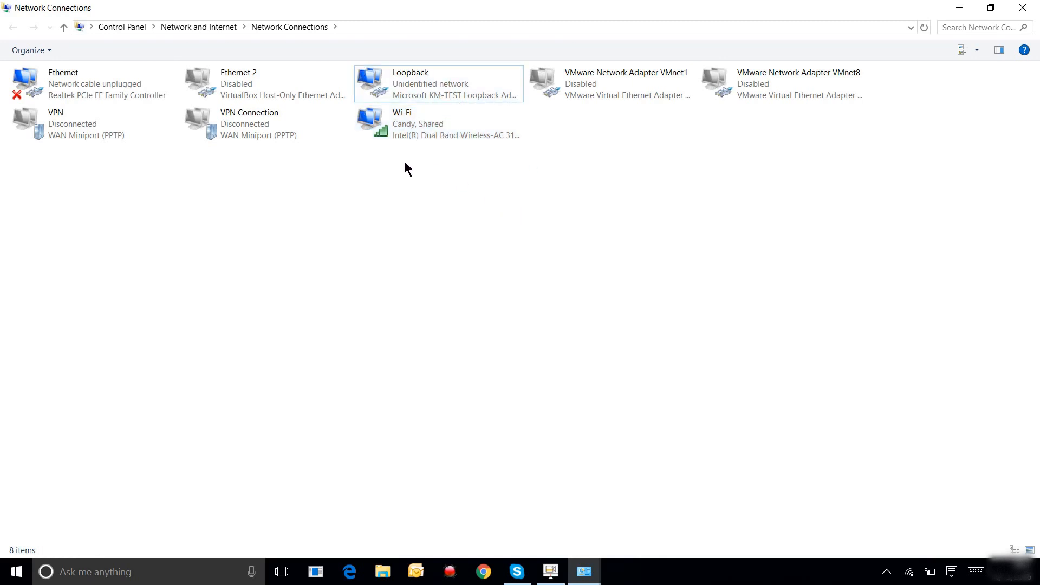
mouse_move(462, 208)
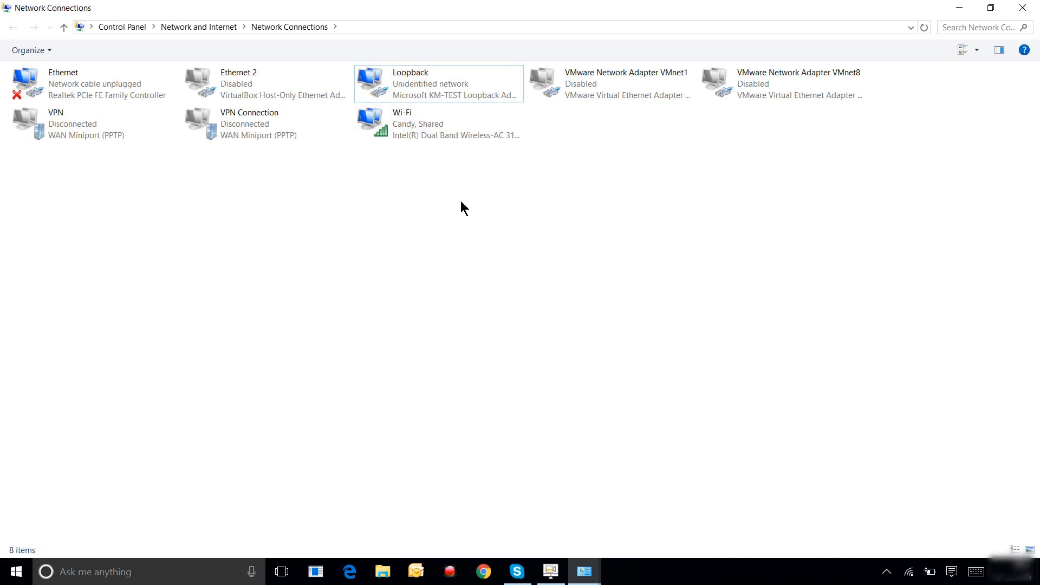
mouse_move(577, 416)
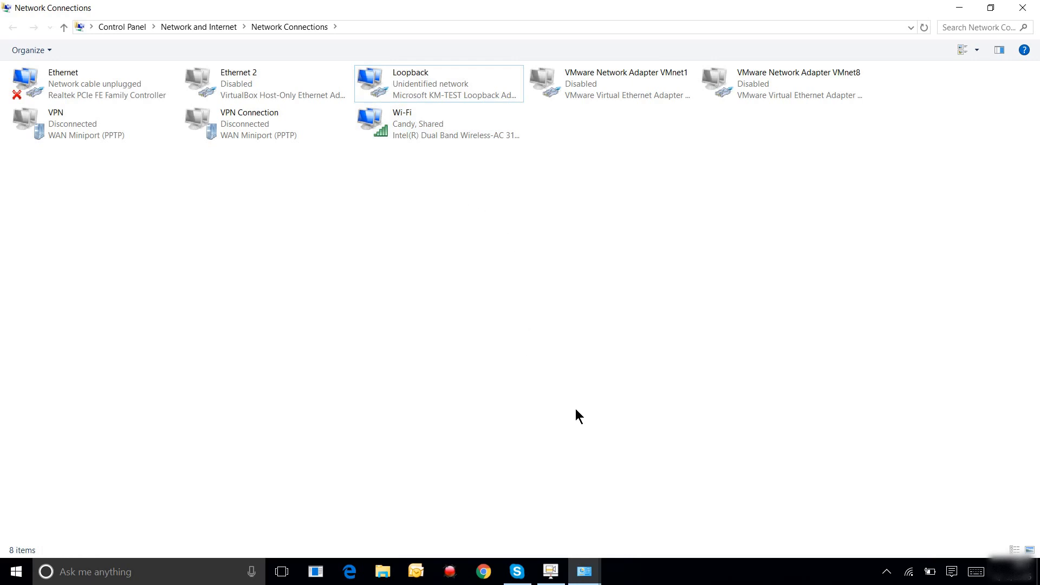
mouse_move(578, 436)
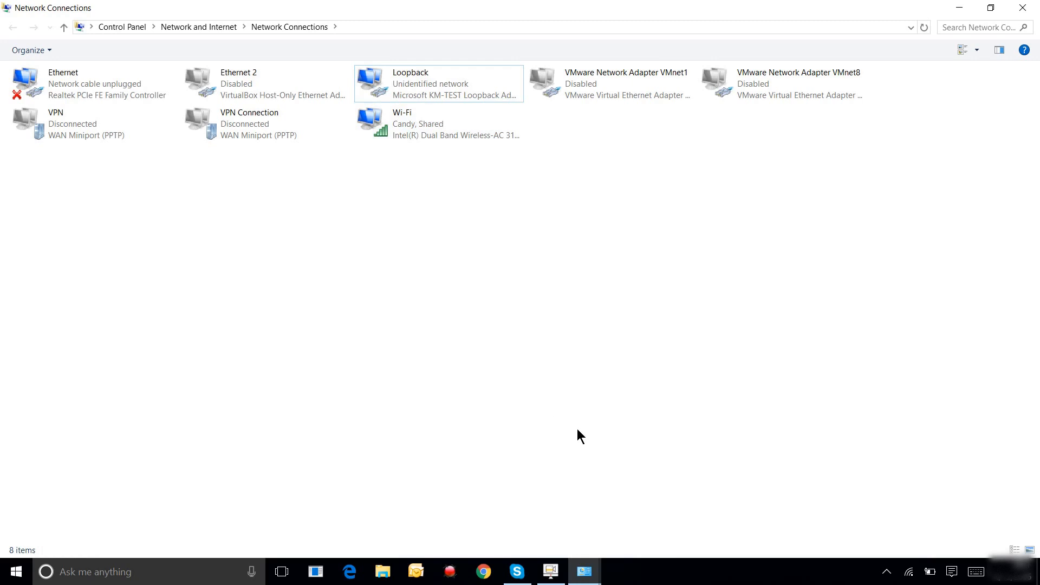